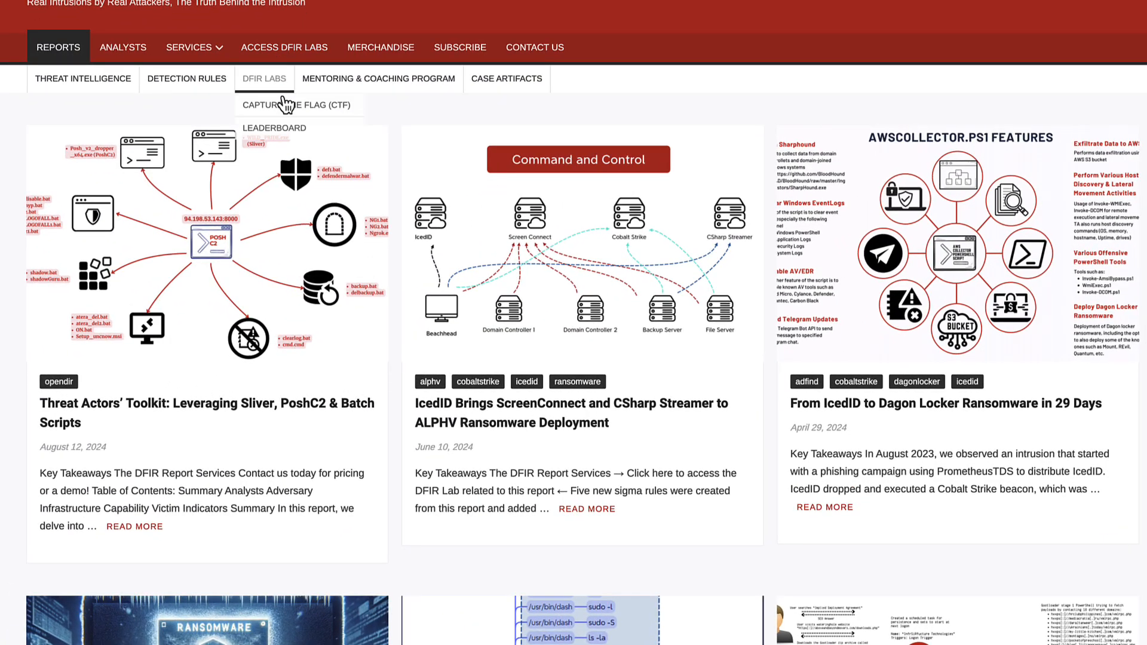
# Choose Capture The Flag (CTF) under DFIR Labs in the navigation bar
pyautogui.click(297, 104)
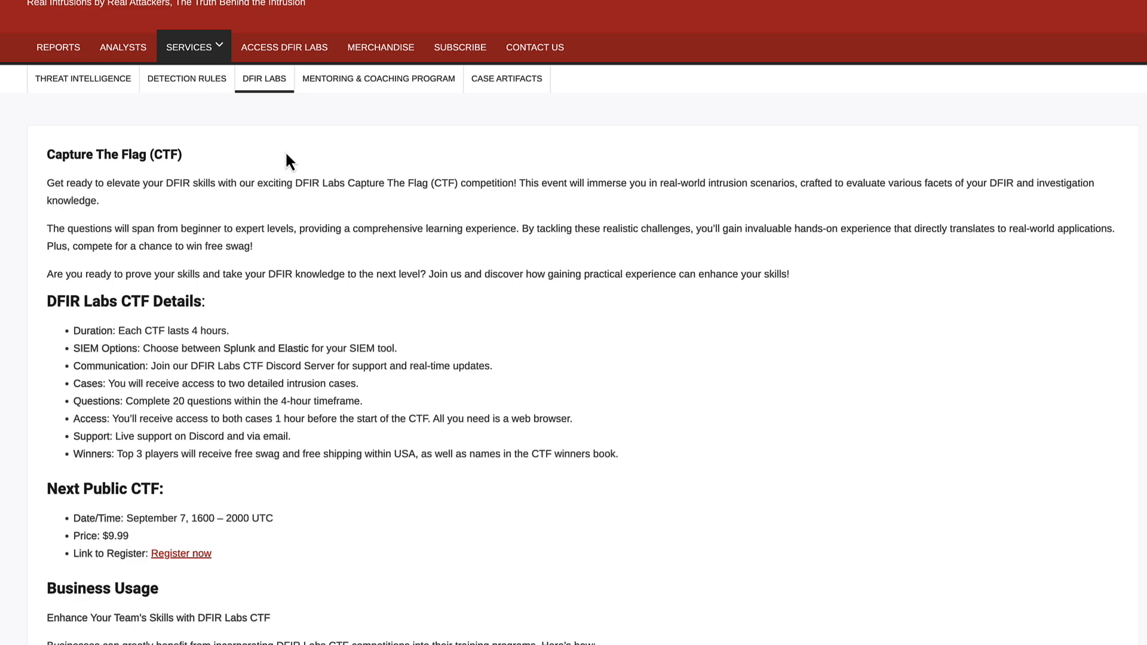